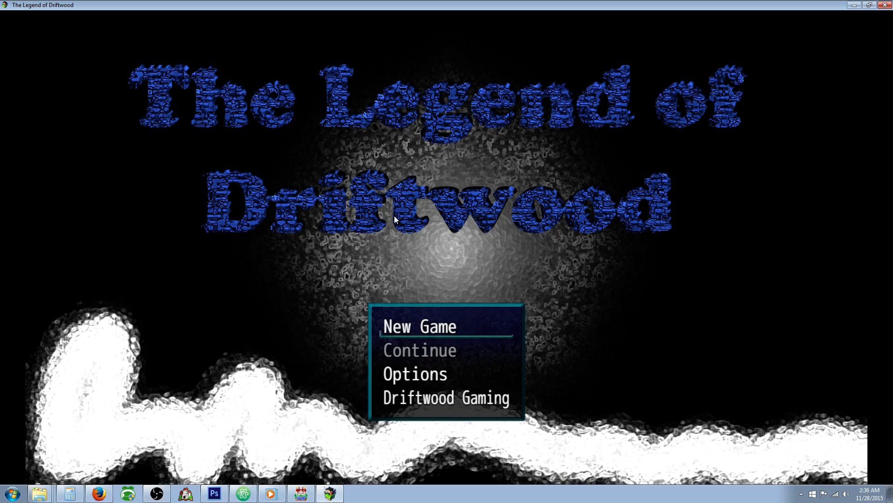
- Start a New Game and use the Song Randomizer key item to play a random track
left_click(420, 326)
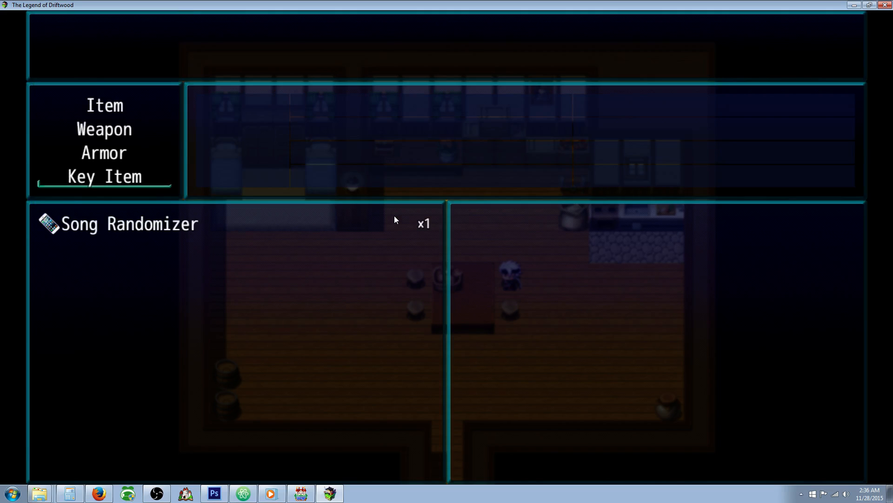
left_click(131, 223)
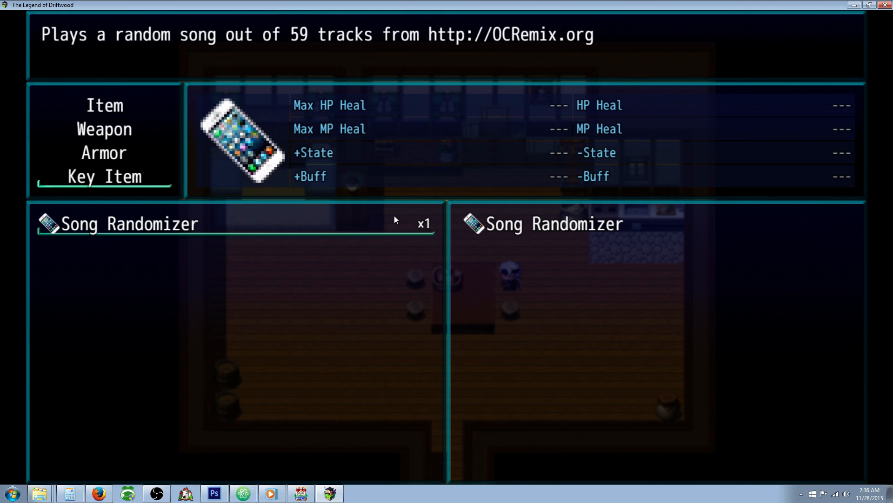
left_click(131, 224)
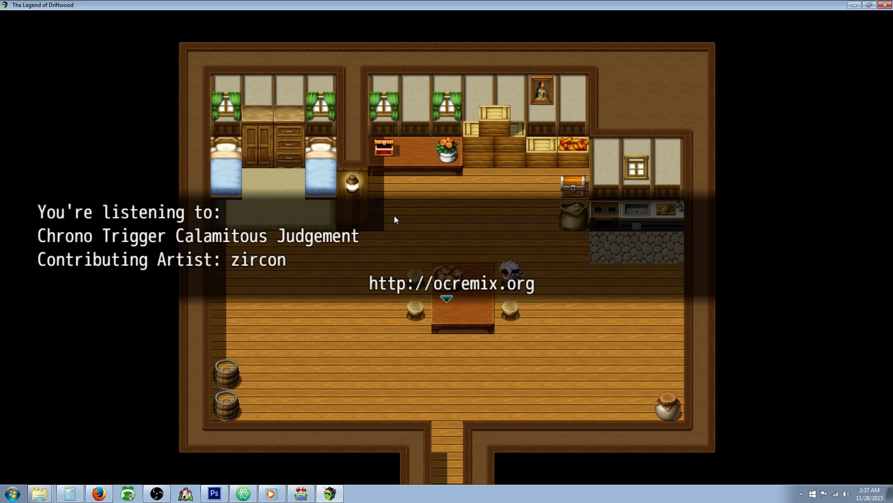
- Use Song Randomizer again from the menu and confirm it remains x1 in Key Items
key("Escape")
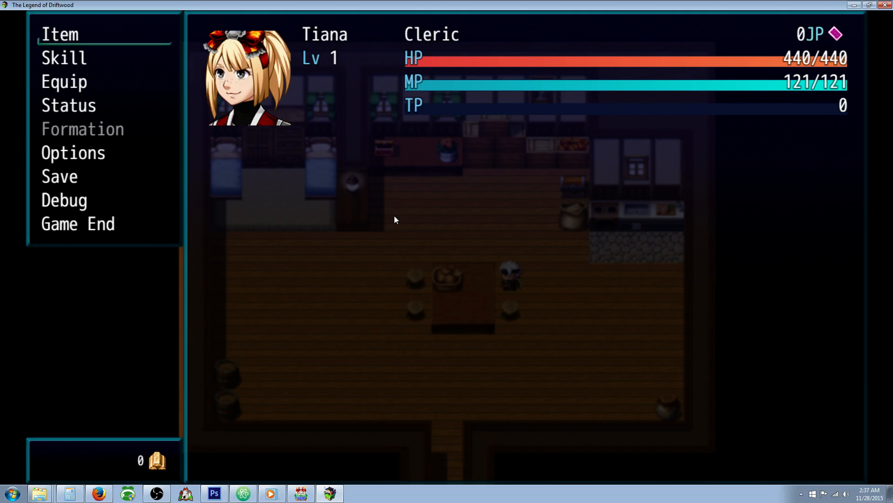
left_click(59, 33)
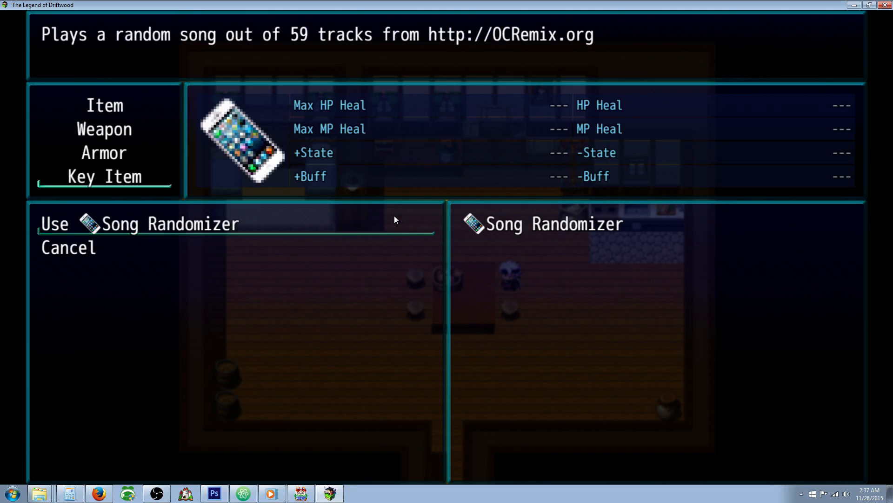
left_click(54, 222)
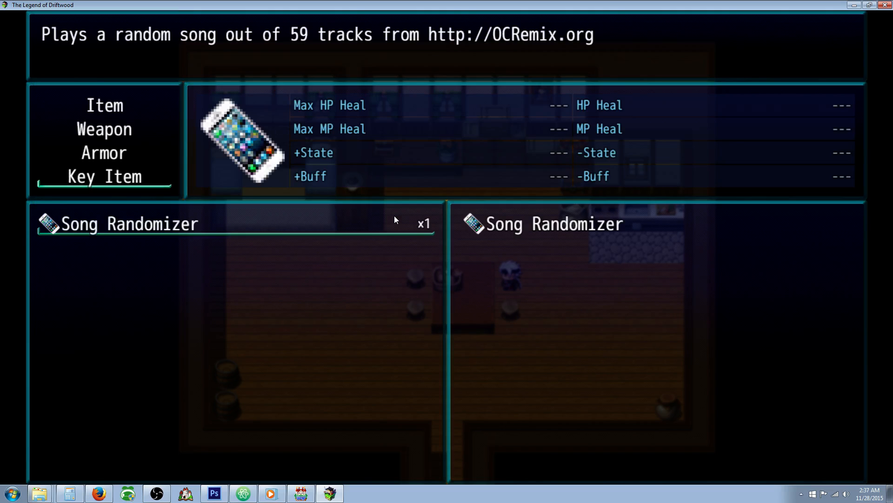
left_click(123, 222)
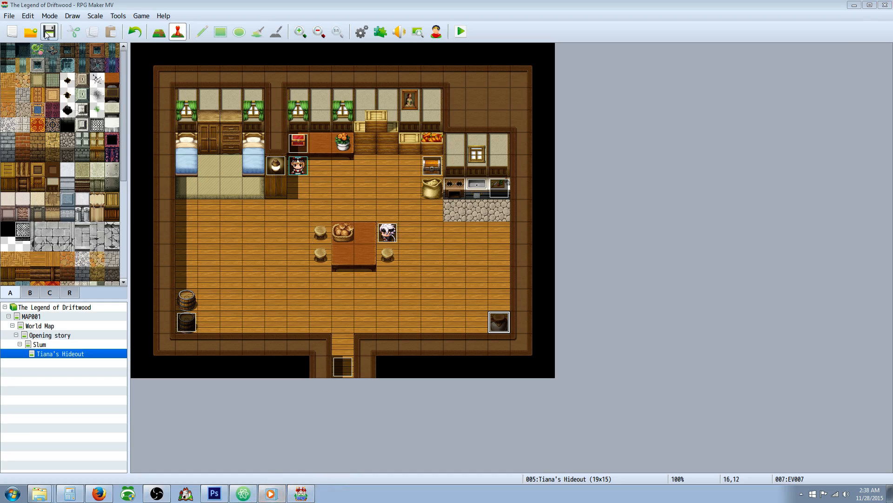
- Dismiss the Plugin Manager and select the random-variable command in common event 0001 Song Randomizer
left_click(378, 32)
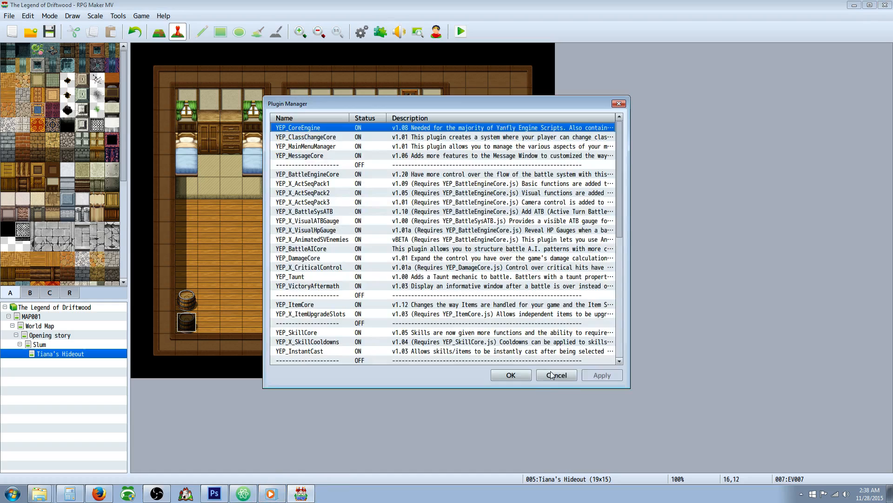
left_click(555, 375)
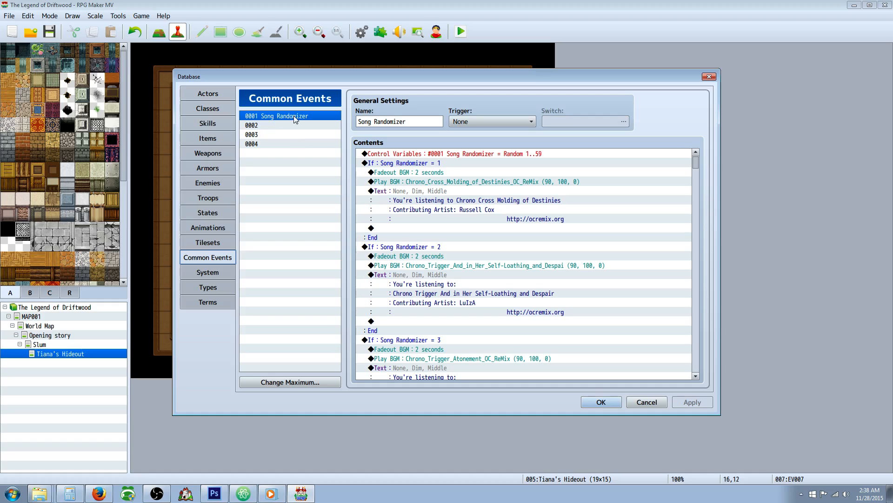
mouse_move(388, 113)
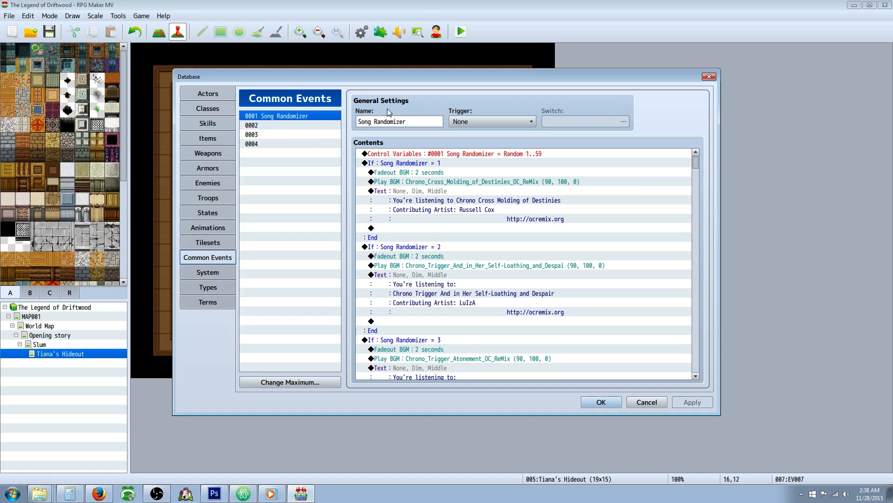
left_click(448, 153)
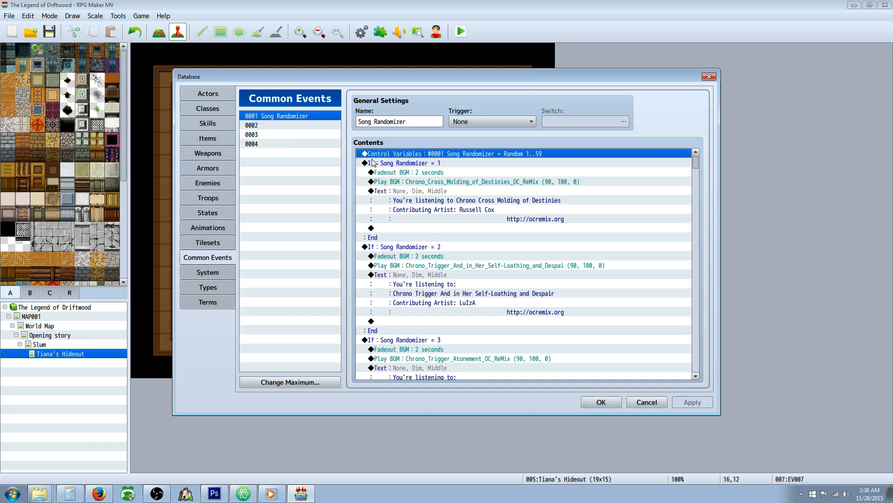
mouse_move(405, 159)
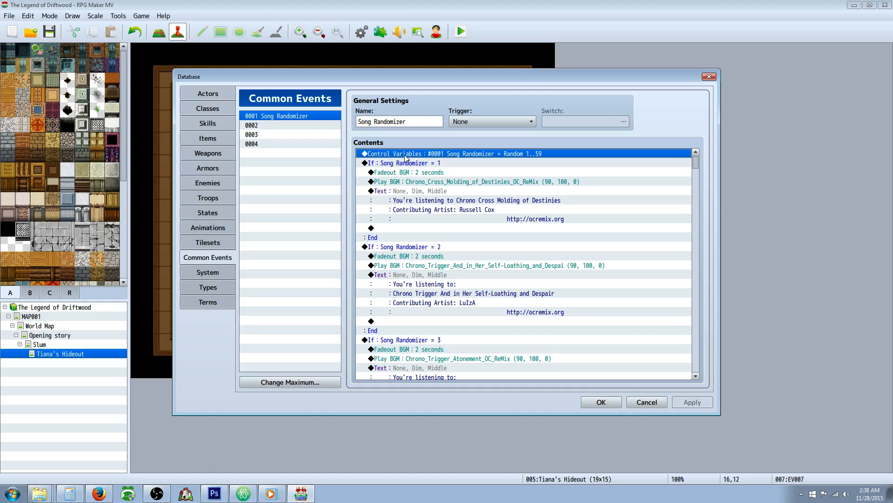
right_click(404, 158)
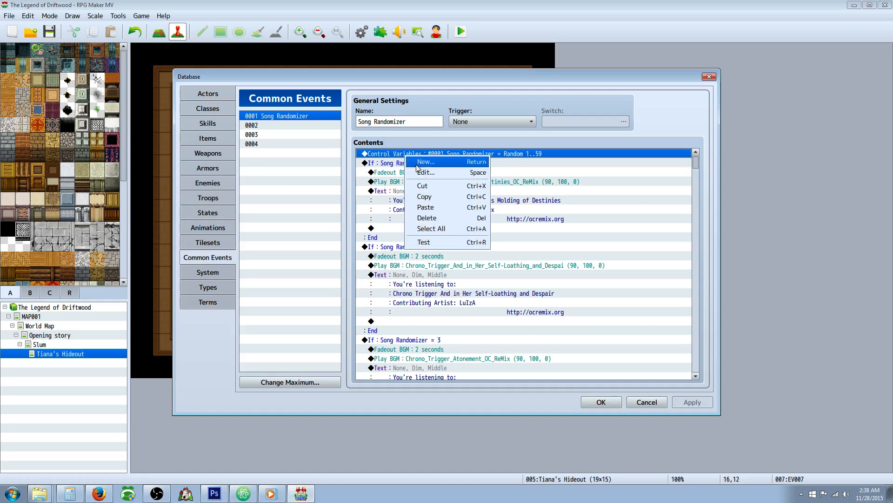
left_click(425, 172)
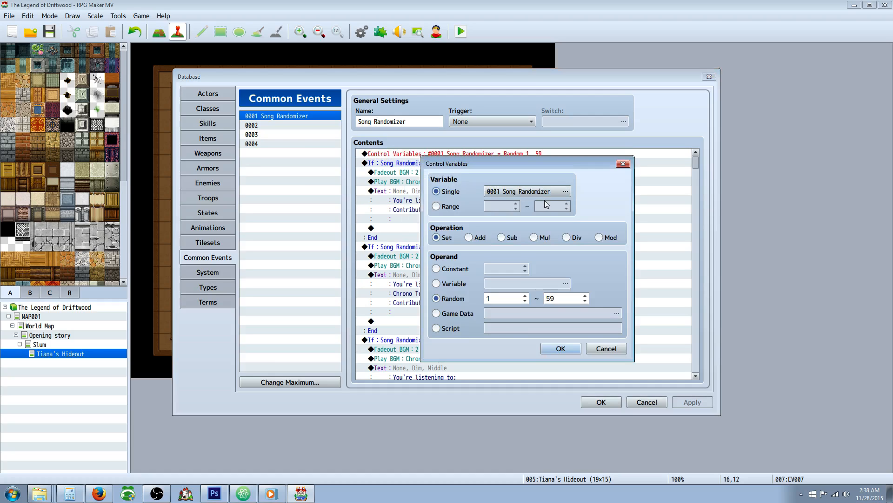
mouse_move(476, 306)
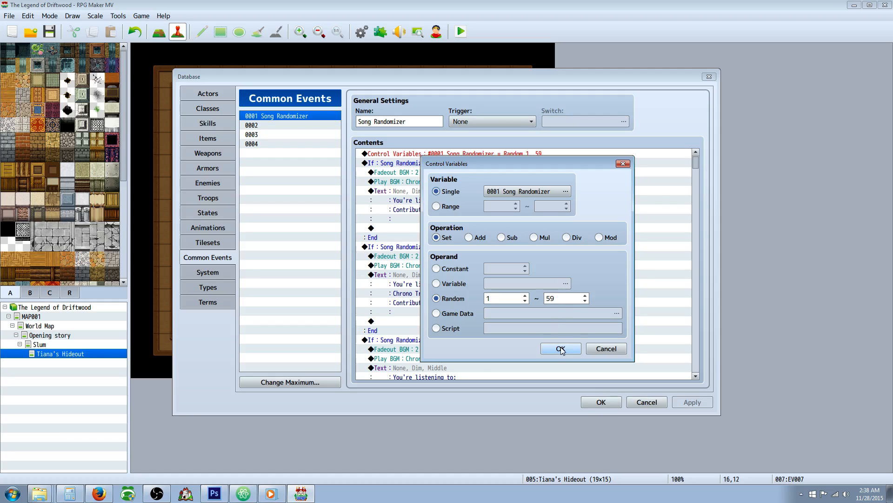
left_click(561, 348)
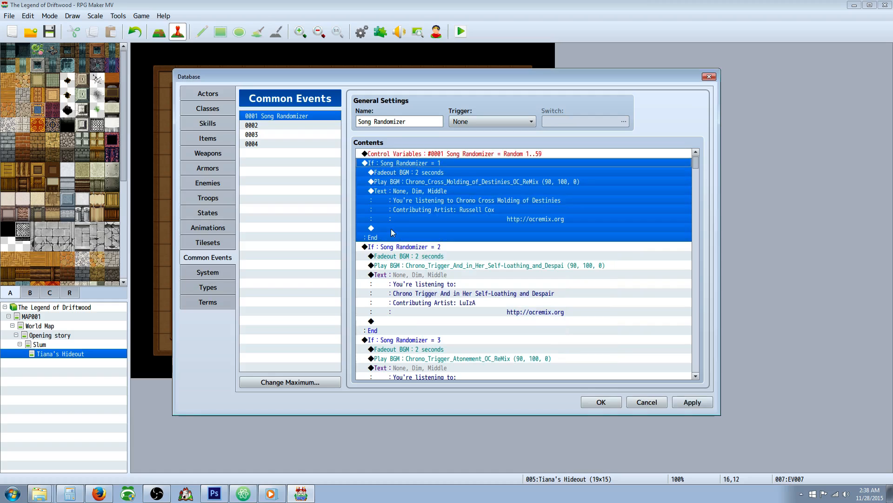
- Add a Conditional Branch testing Variable 0001 Song Randomizer = 1 at the event's end
scroll("down", 3)
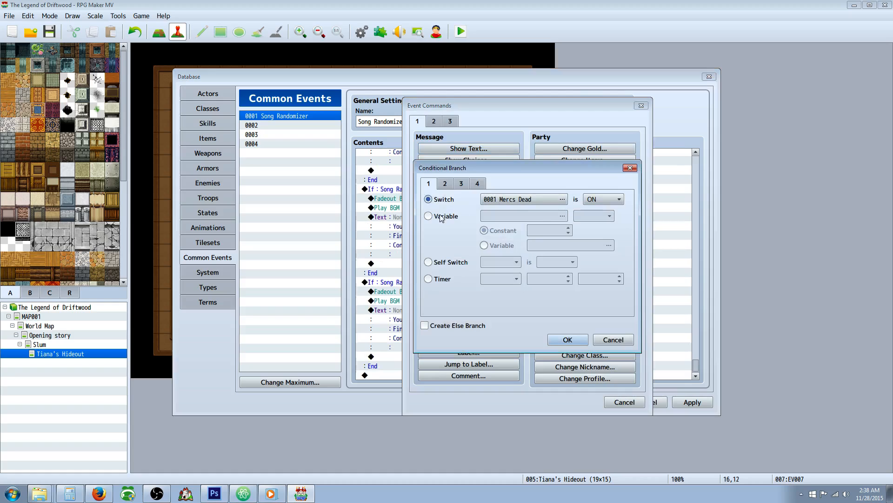
left_click(428, 215)
type("1")
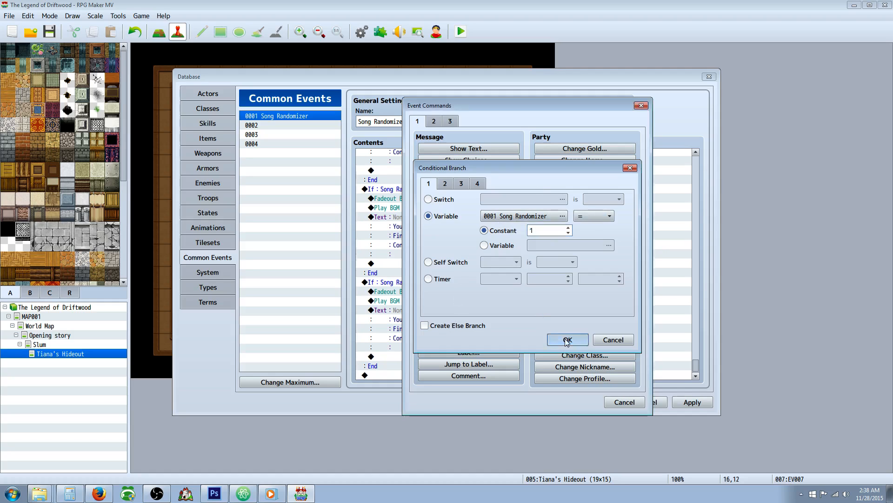
left_click(567, 340)
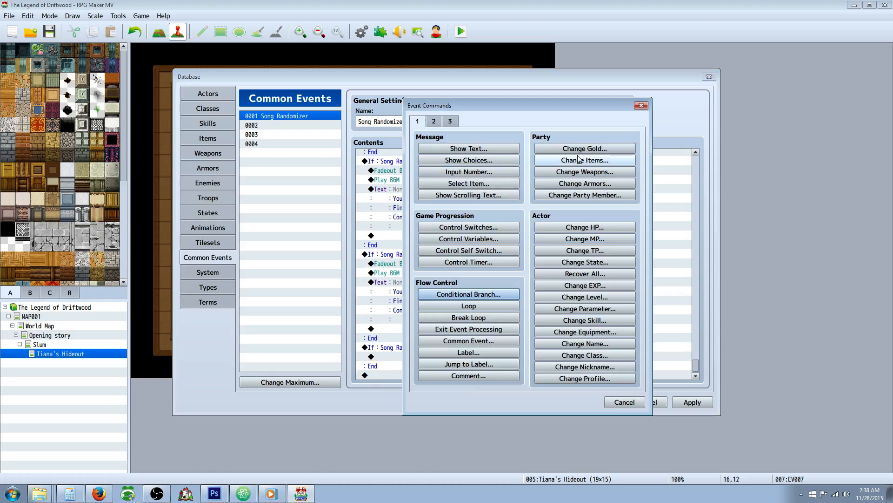
- Insert a Fadeout BGM command inside the branch and adjust its duration
left_click(449, 121)
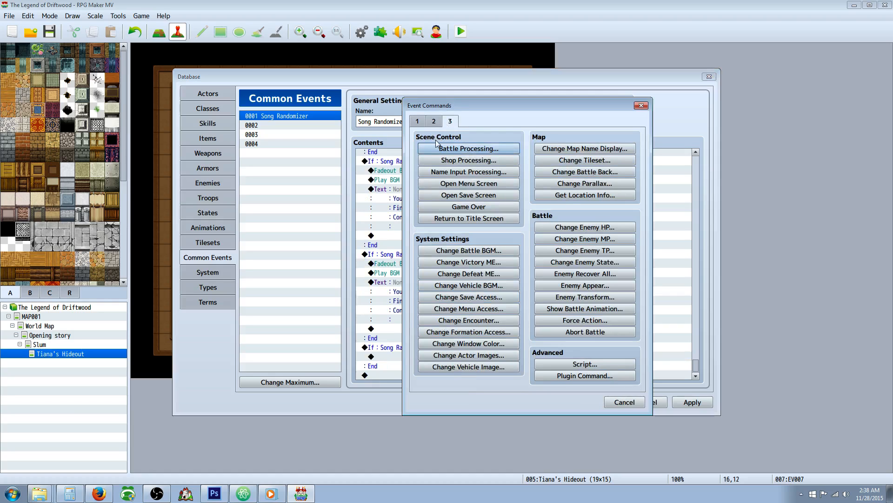
left_click(434, 121)
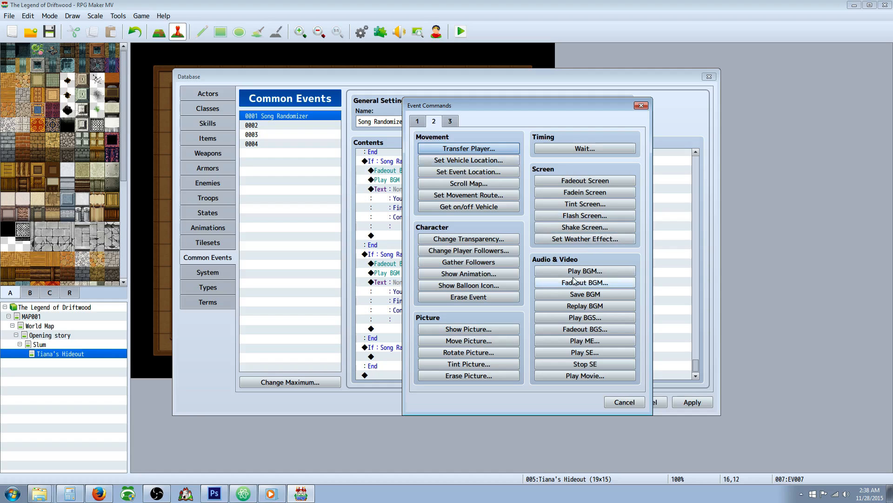
left_click(585, 281)
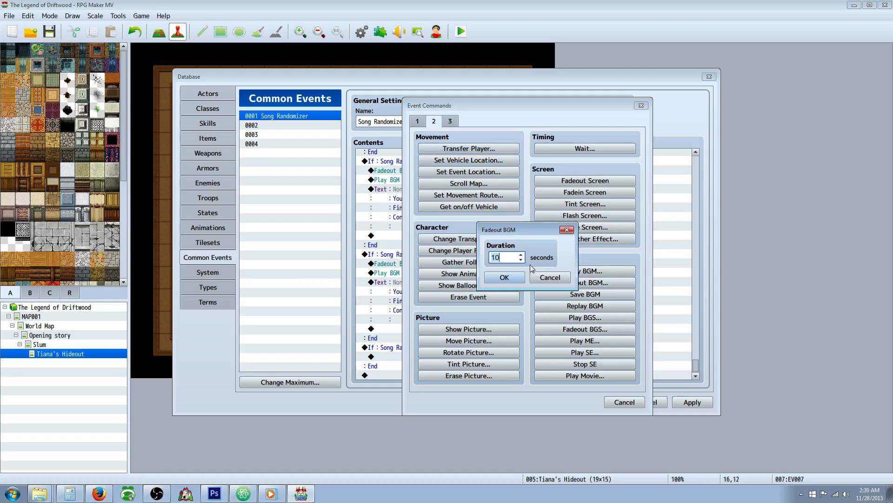
left_click(502, 277)
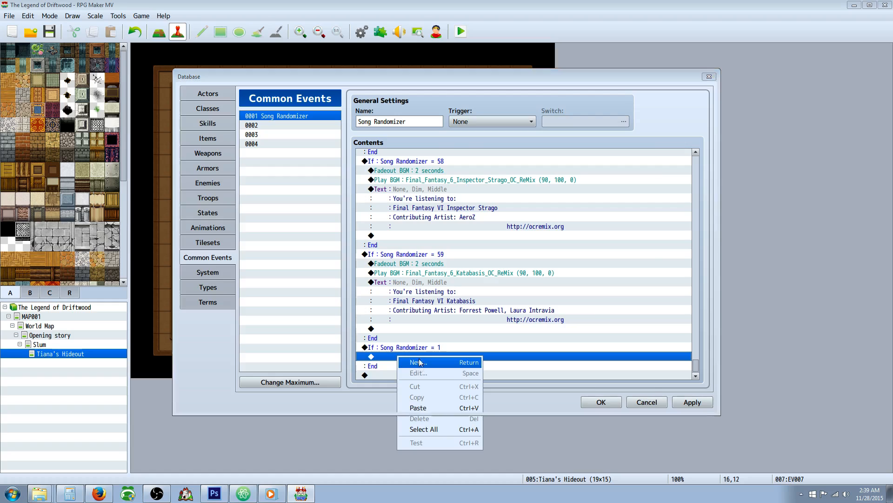
left_click(418, 362)
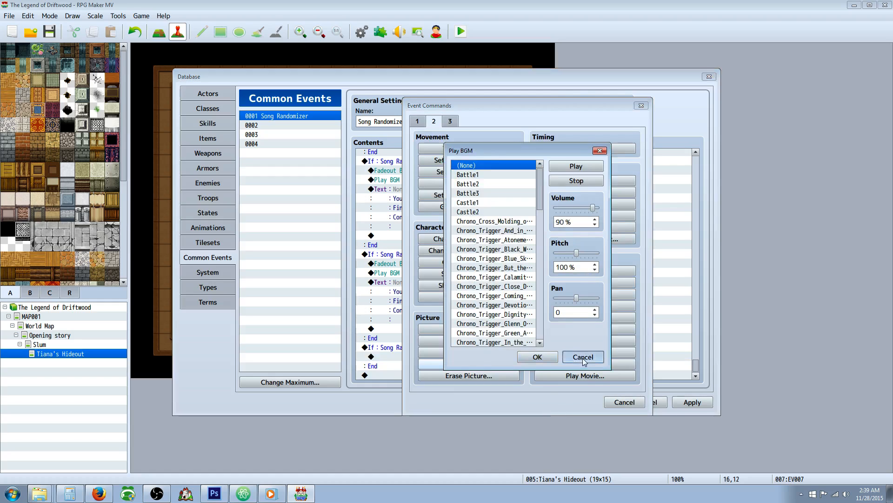
left_click(582, 357)
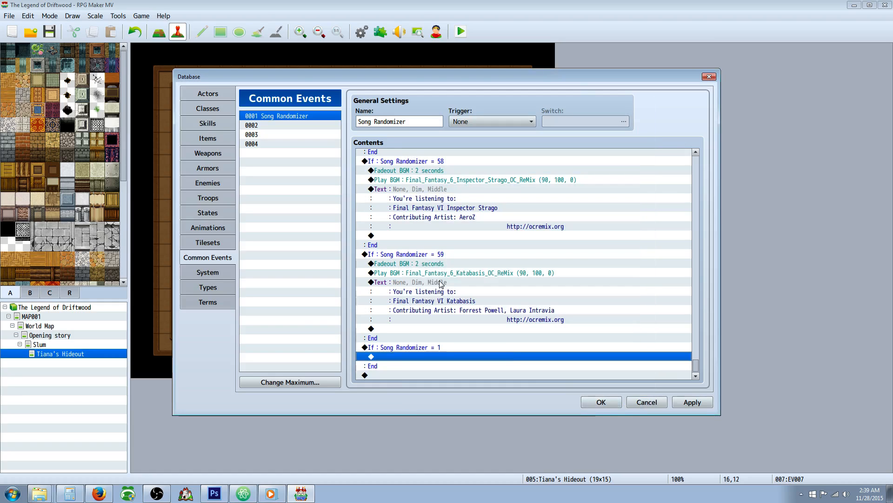
left_click(379, 282)
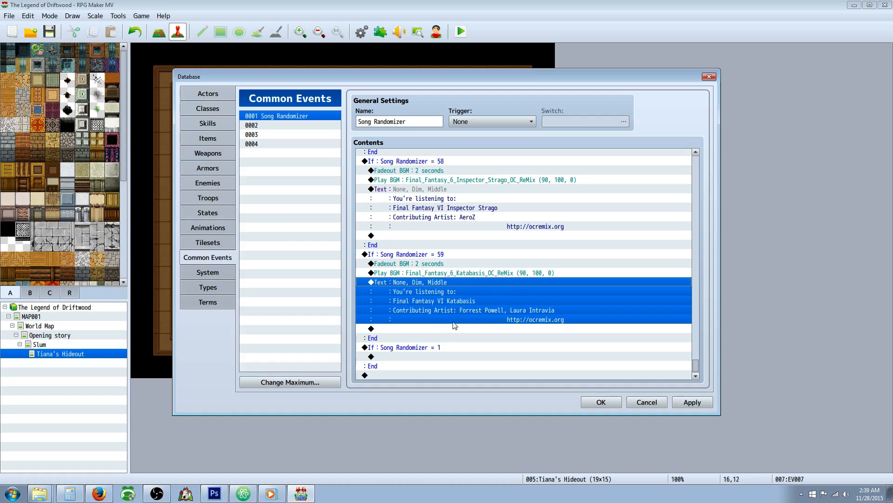
left_click(467, 273)
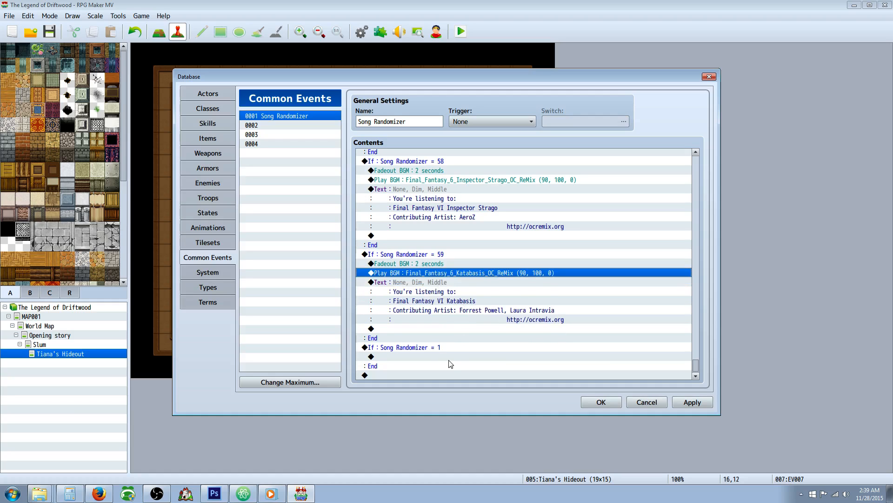
left_click(416, 357)
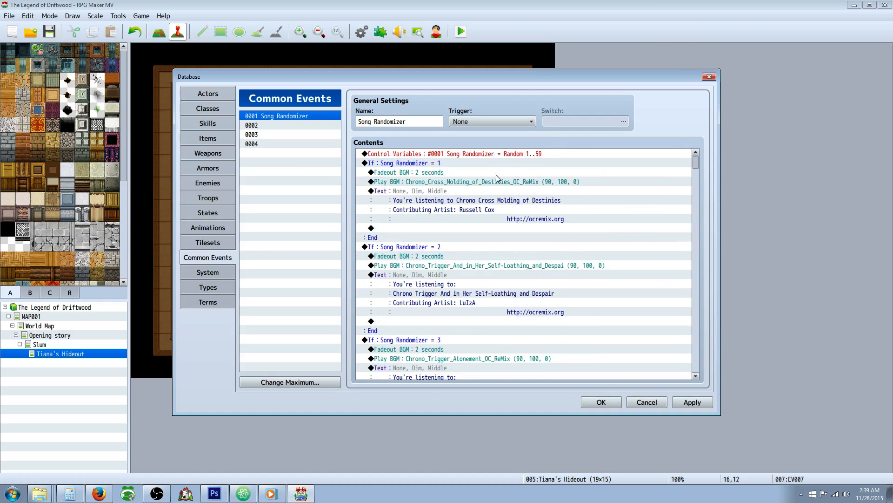
left_click(456, 154)
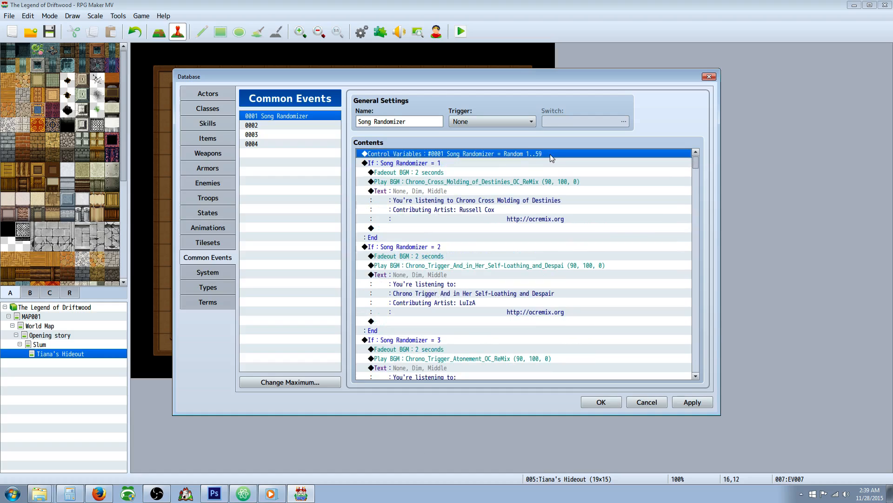
double_click(451, 154)
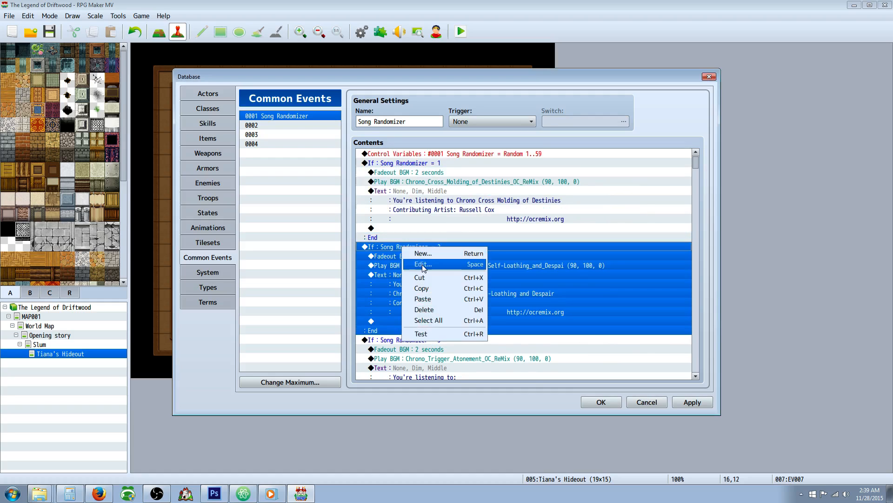
left_click(425, 263)
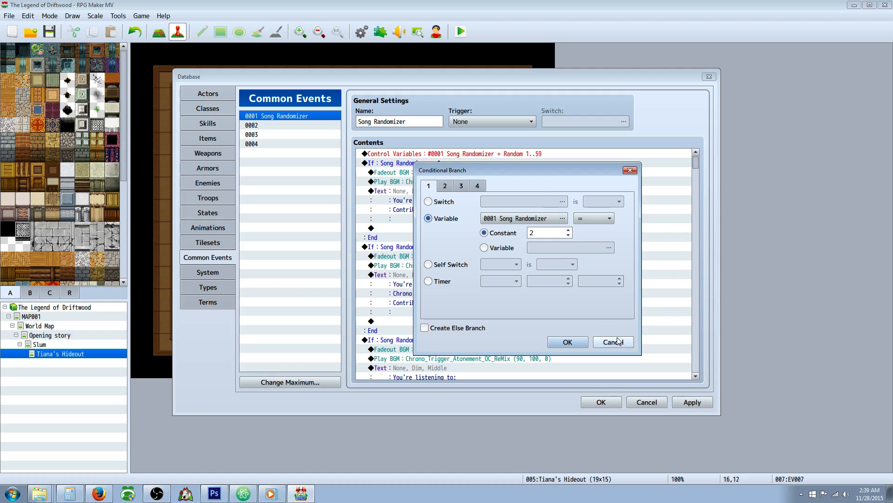
left_click(613, 342)
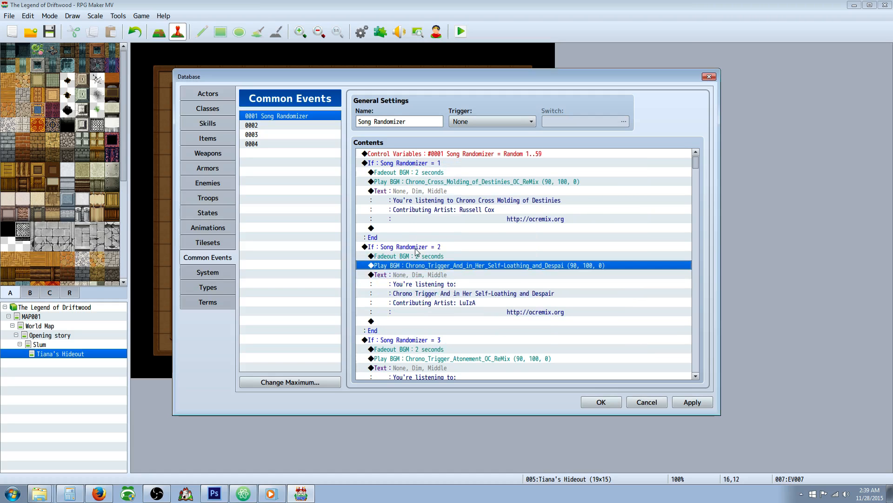
scroll("down", 3)
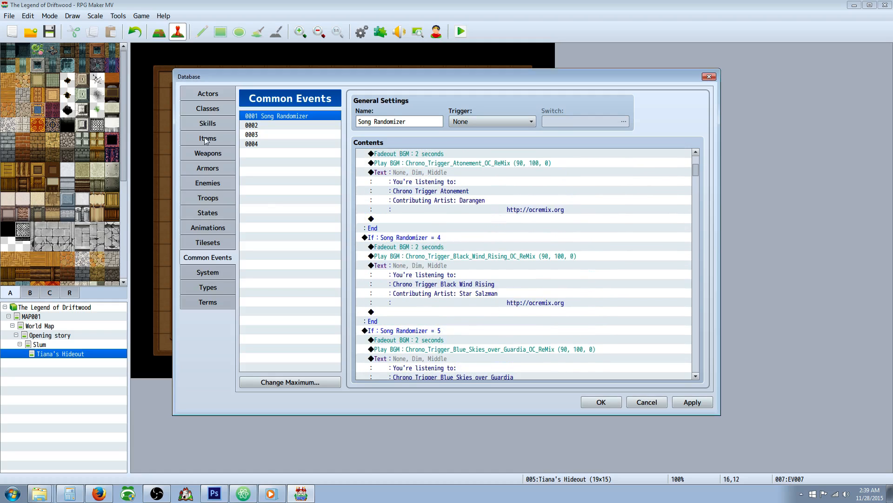
- Show item 0009 Song Randomizer in Items and select an empty Effects slot
left_click(207, 137)
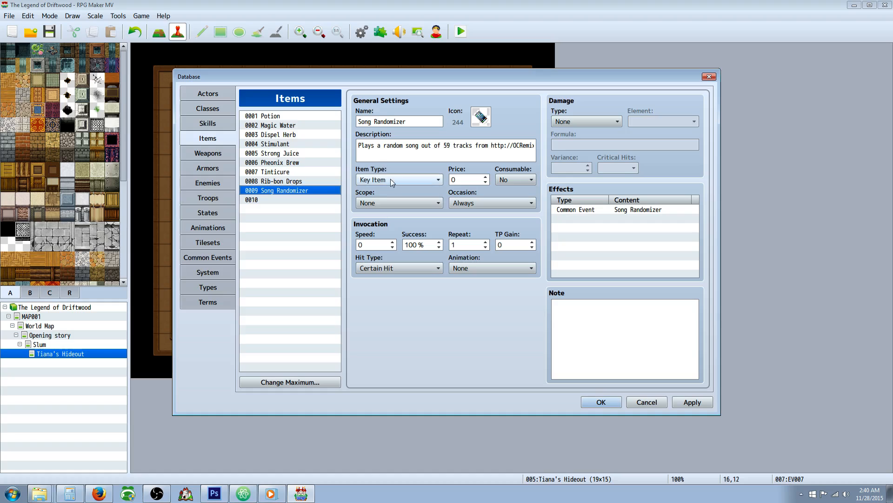
mouse_move(514, 181)
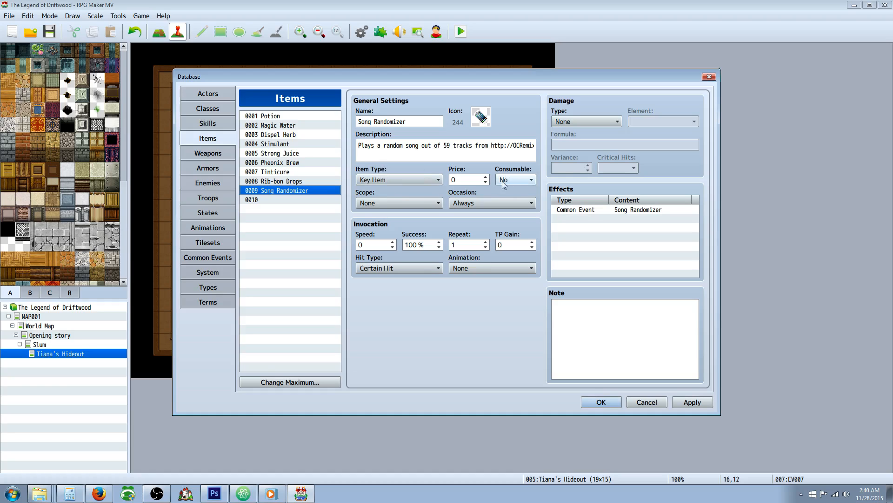
mouse_move(506, 182)
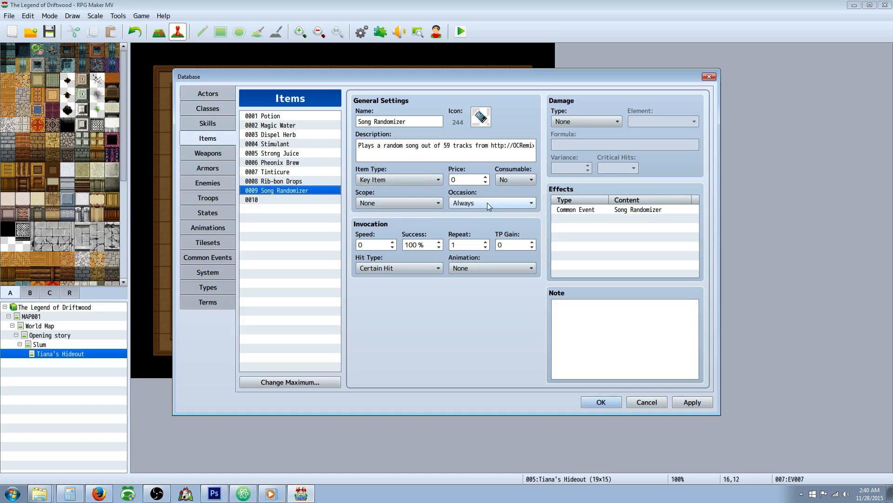
mouse_move(464, 214)
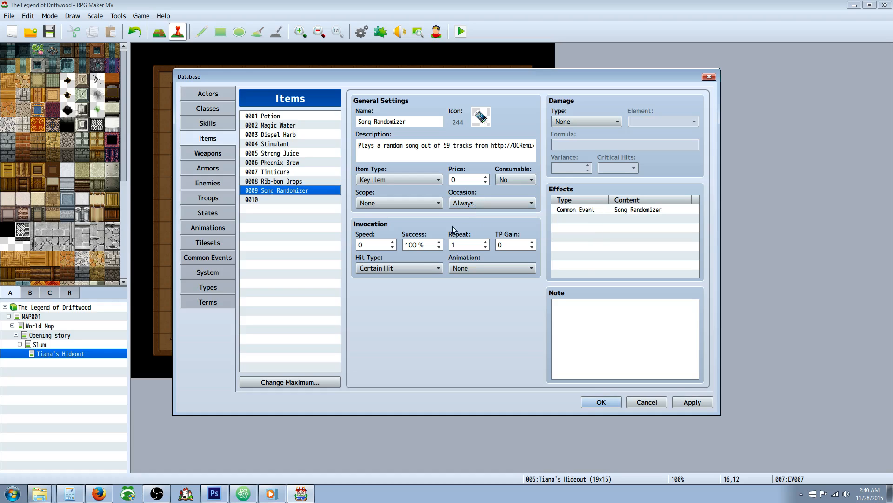
left_click(623, 209)
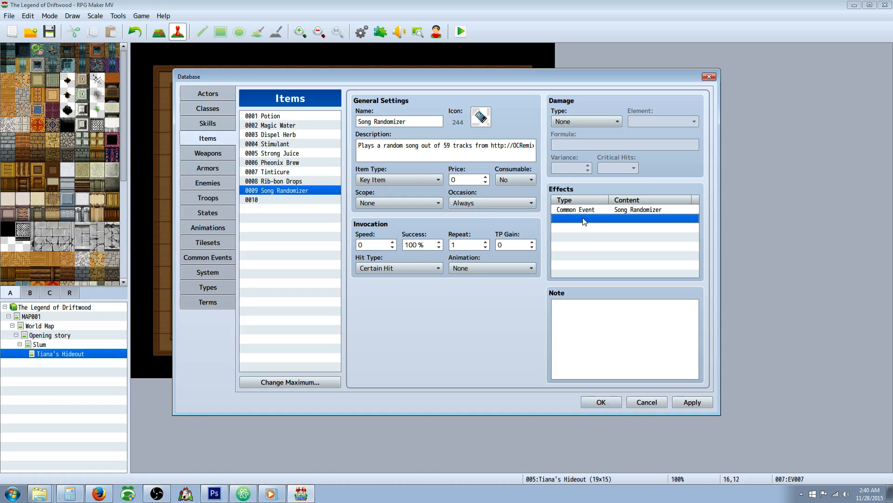
double_click(624, 221)
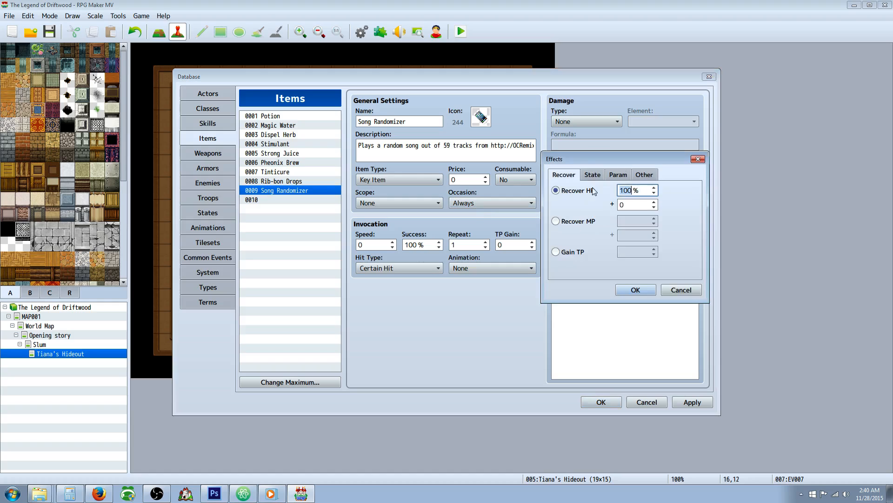
left_click(644, 174)
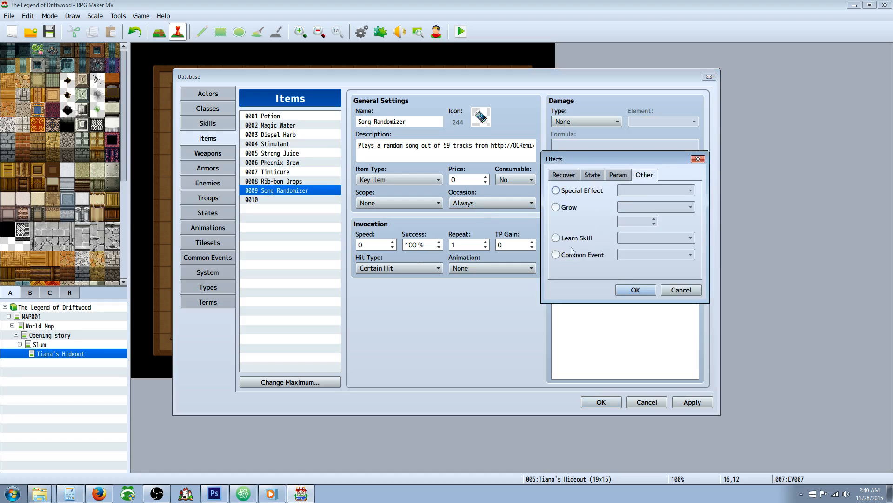
left_click(556, 254)
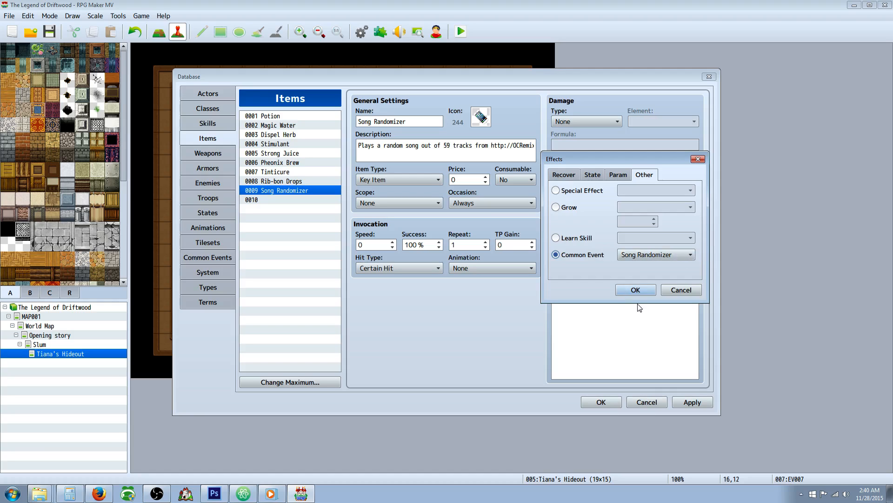
left_click(635, 289)
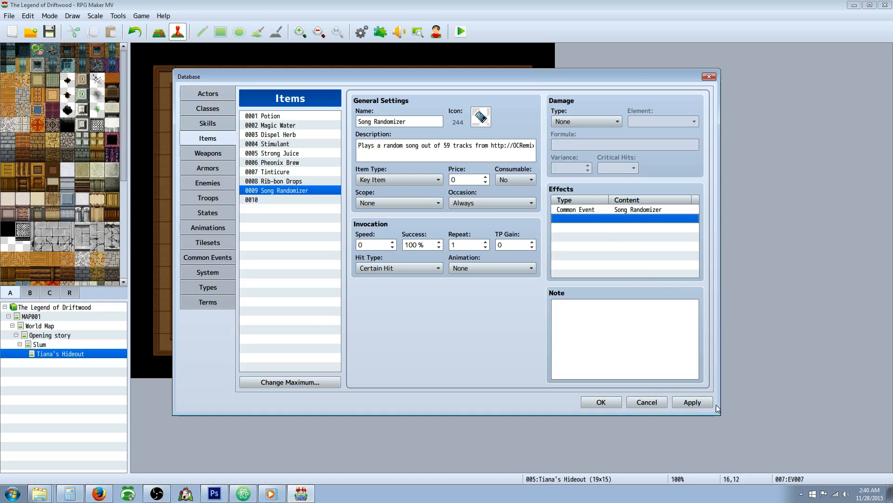
left_click(600, 402)
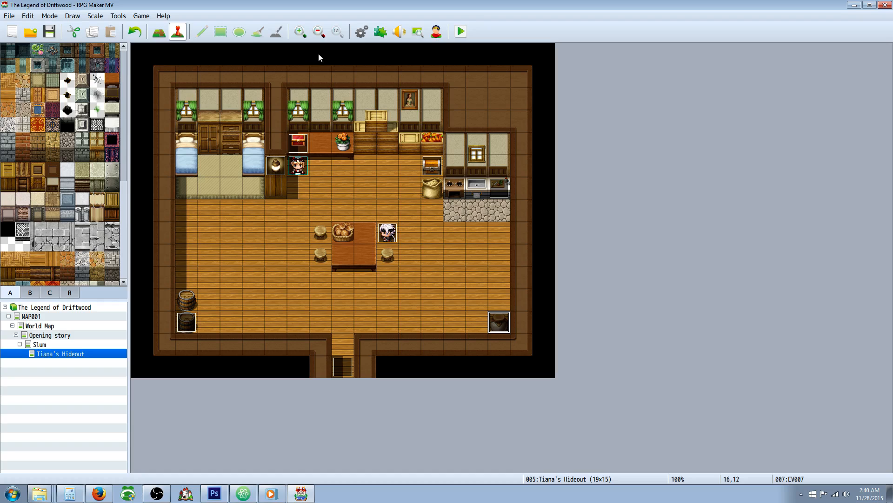
mouse_move(294, 160)
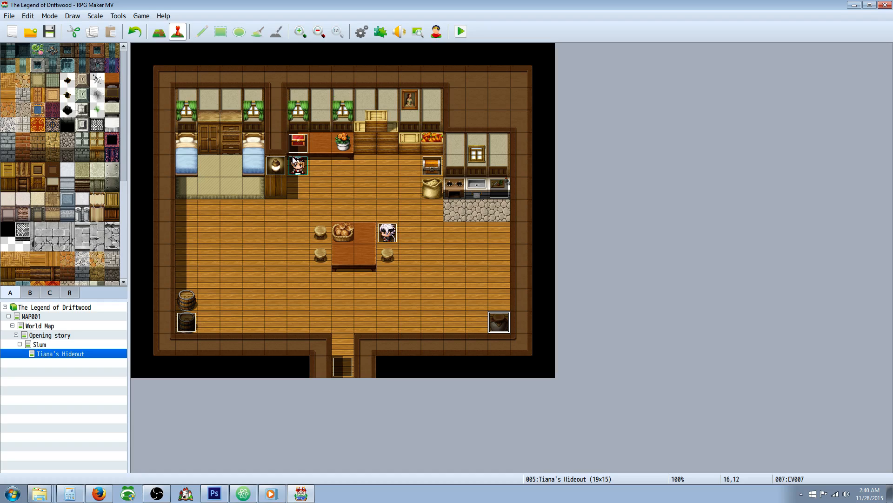